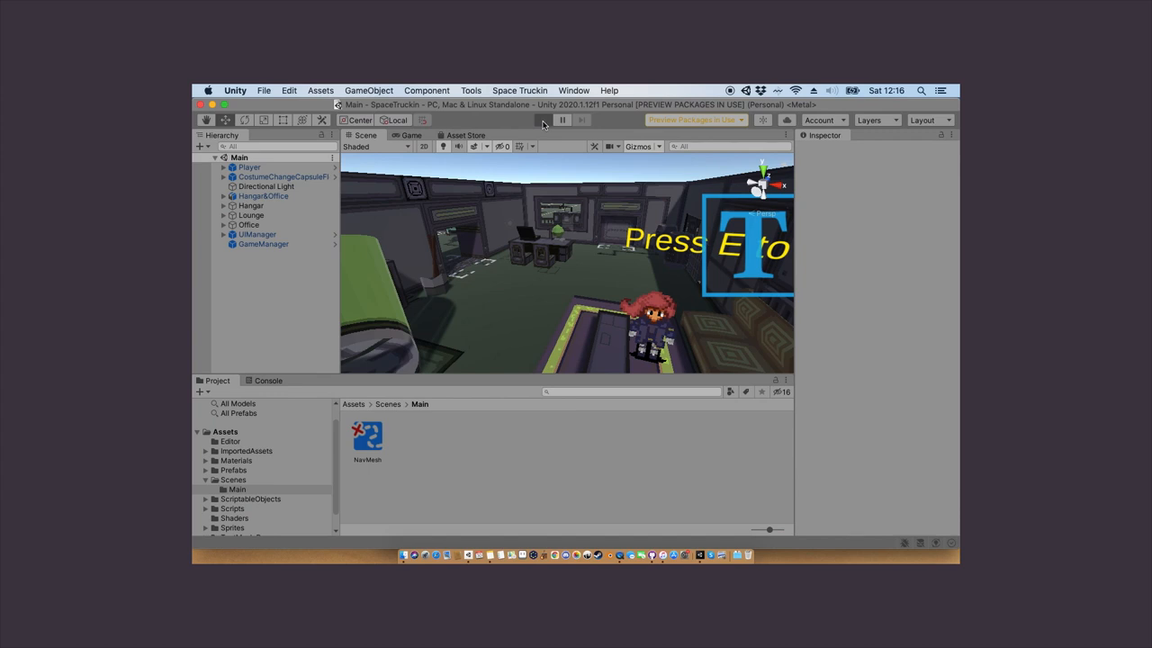
Enter Play mode and place the 'snail things' ship card onto Hangar Node 1
{"action": "left_click", "coordinate": [543, 119]}
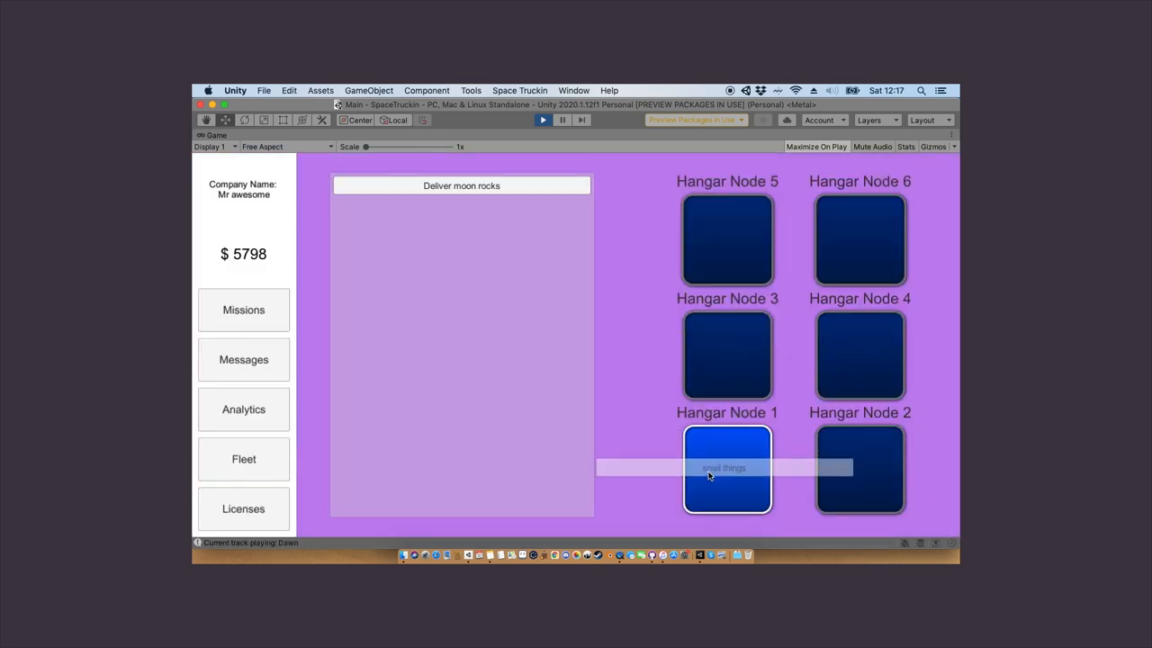
{"action": "left_click", "coordinate": [727, 468]}
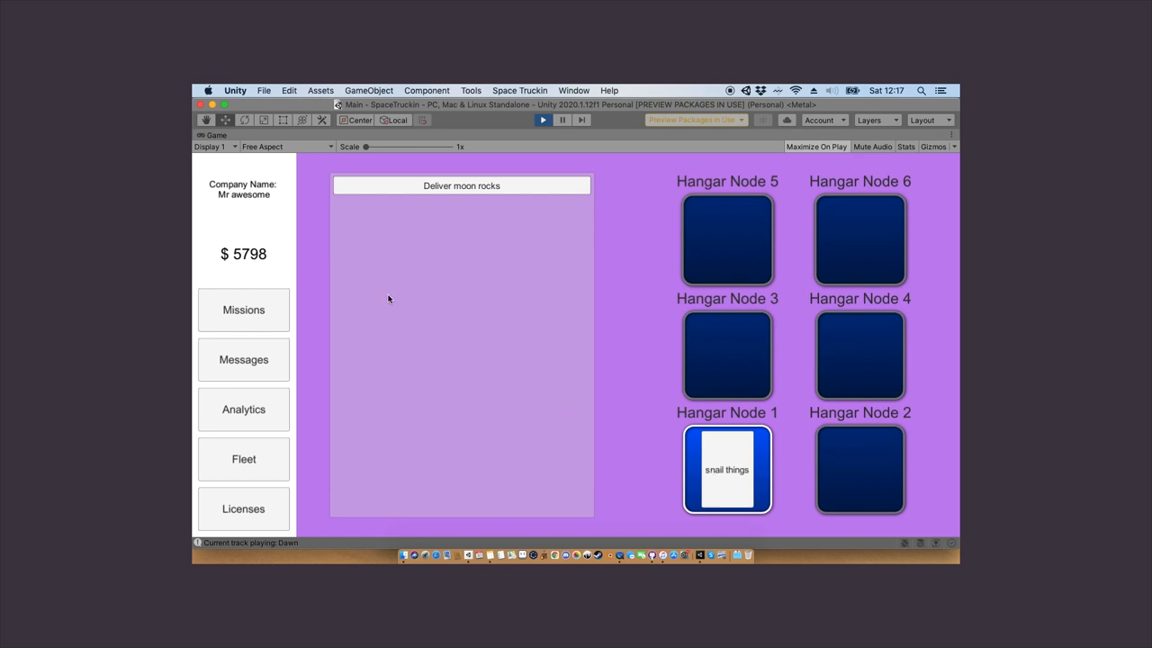
{"action": "mouse_move", "coordinate": [245, 360]}
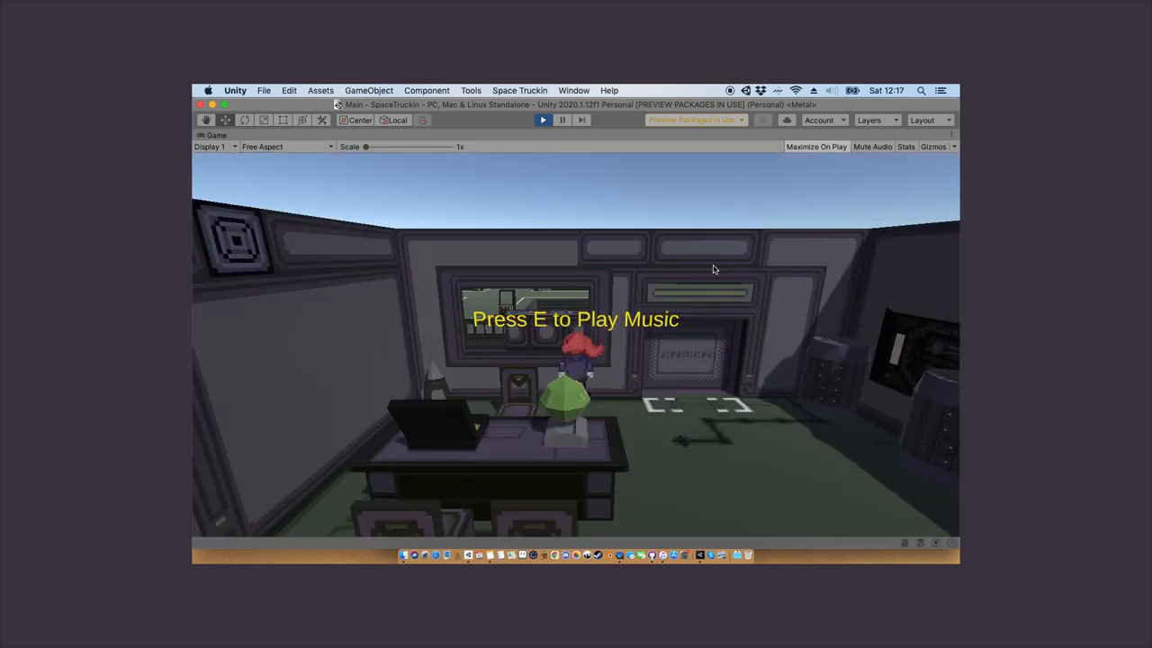
Interact with the office boombox (E) and start the music playing
{"action": "key", "text": "e"}
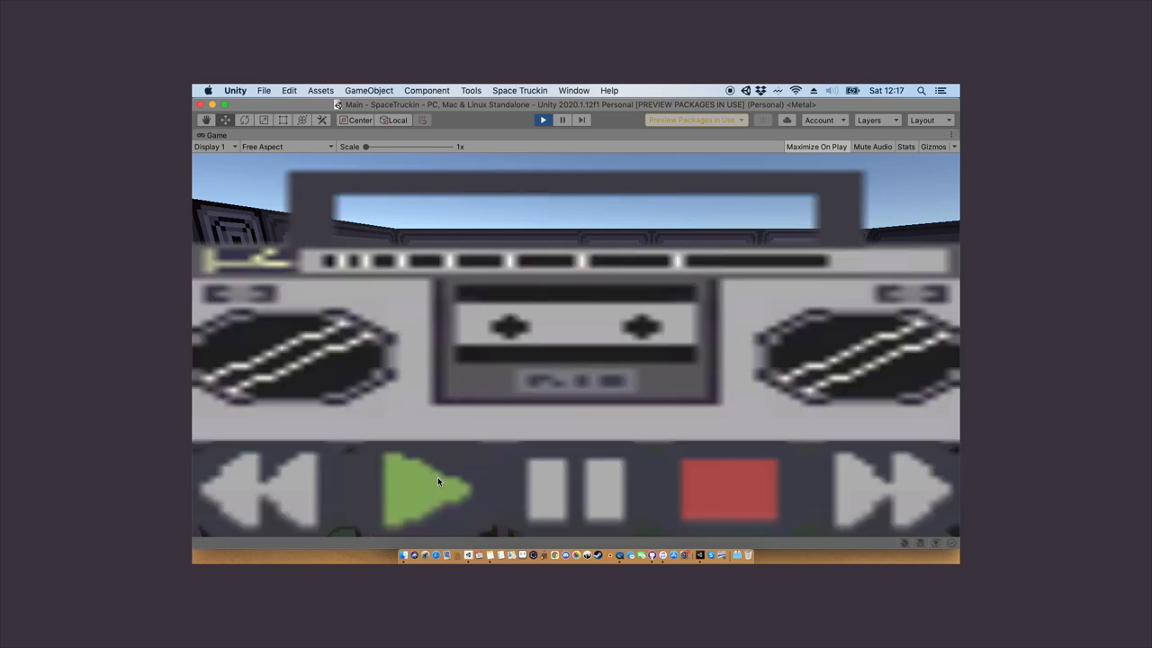
{"action": "left_click", "coordinate": [421, 489]}
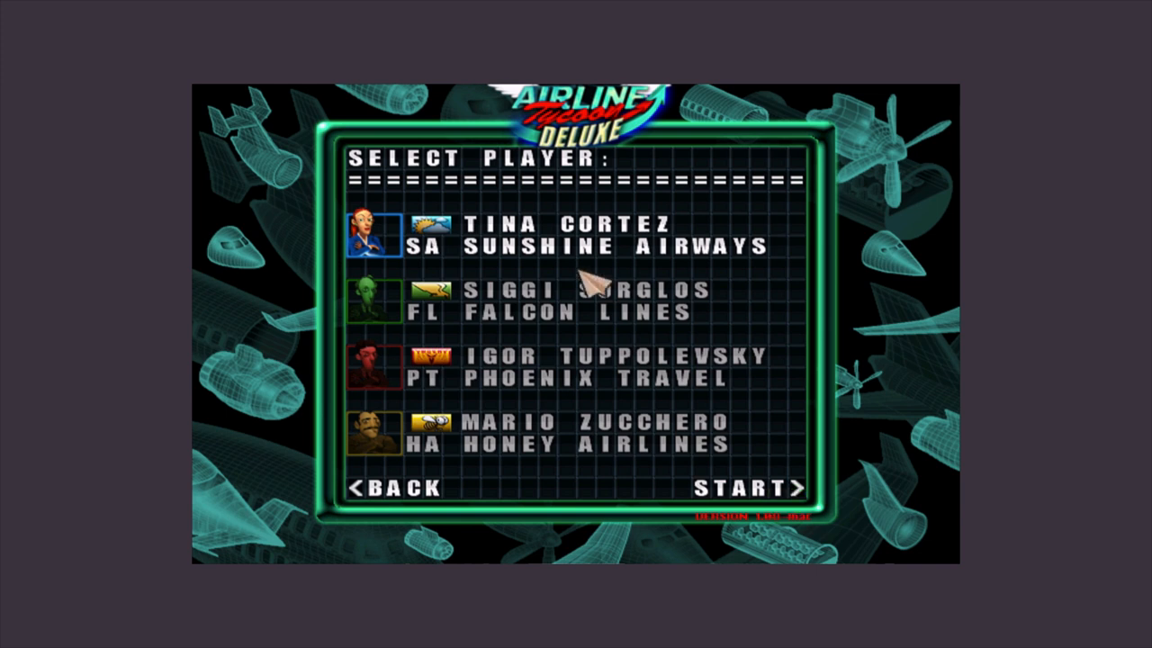
Choose an airline on the Select Player screen and start the game into the office
{"action": "left_click", "coordinate": [748, 490]}
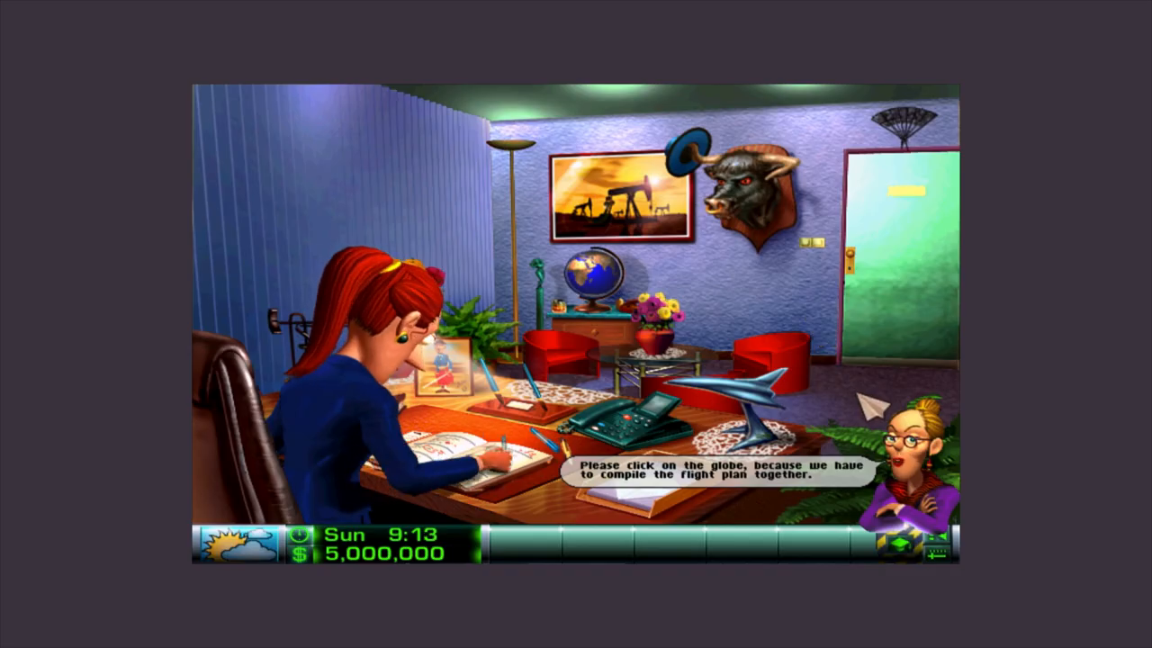
{"action": "left_click", "coordinate": [590, 270]}
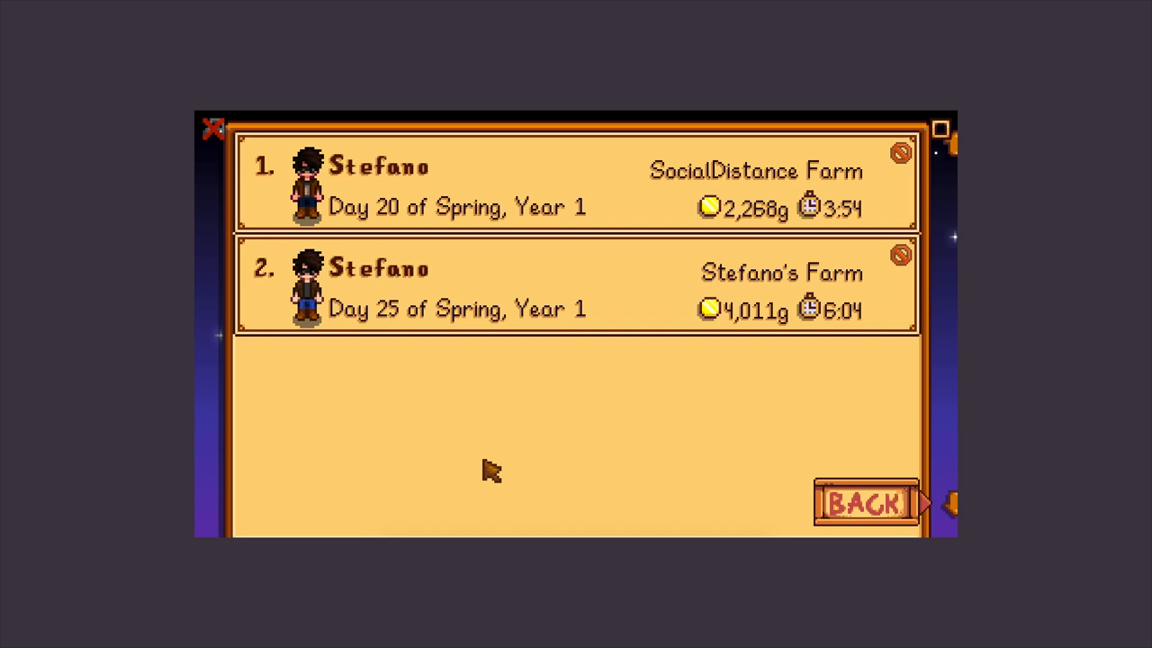
{"action": "mouse_move", "coordinate": [489, 447]}
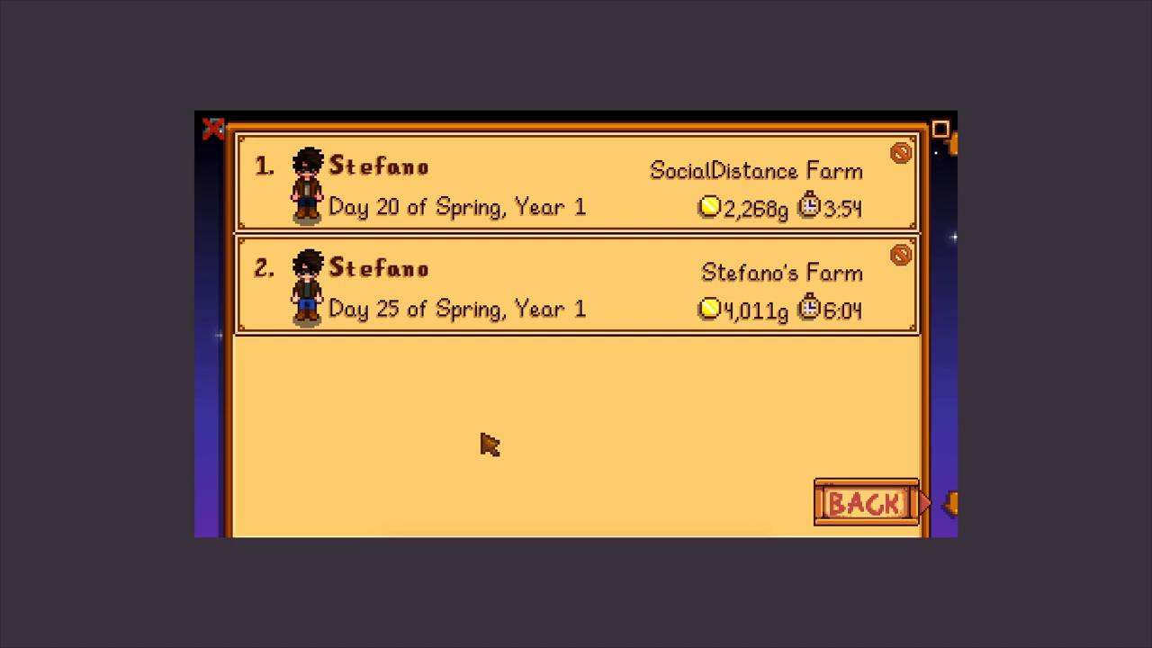
{"action": "left_click", "coordinate": [576, 285]}
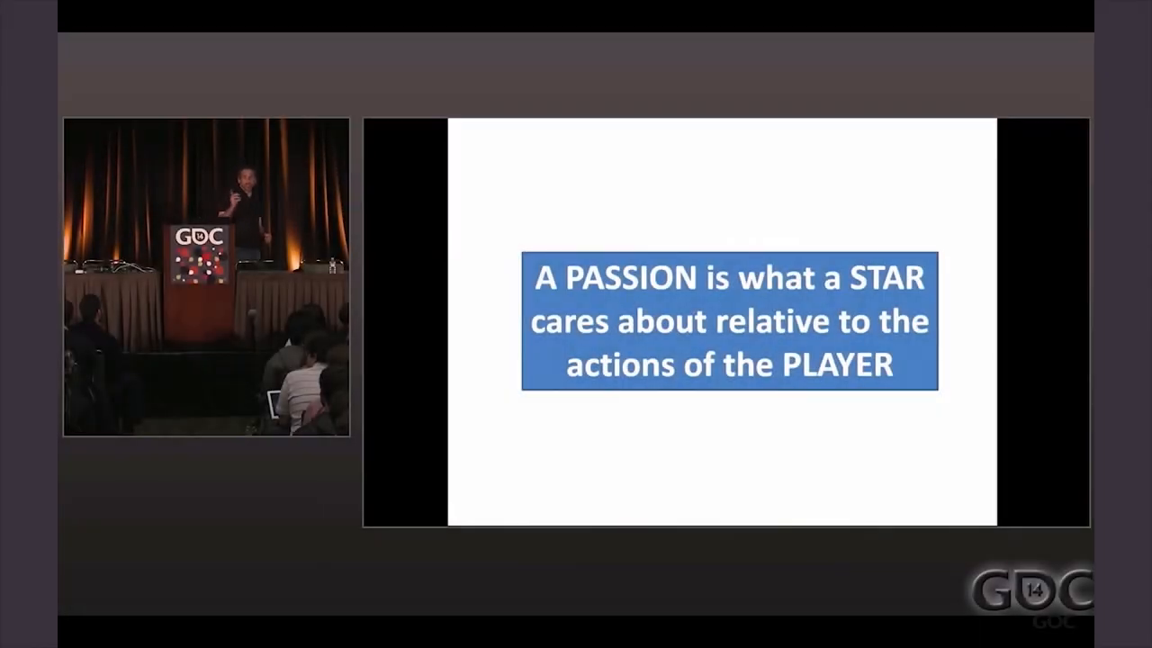
{"action": "key", "text": "Right"}
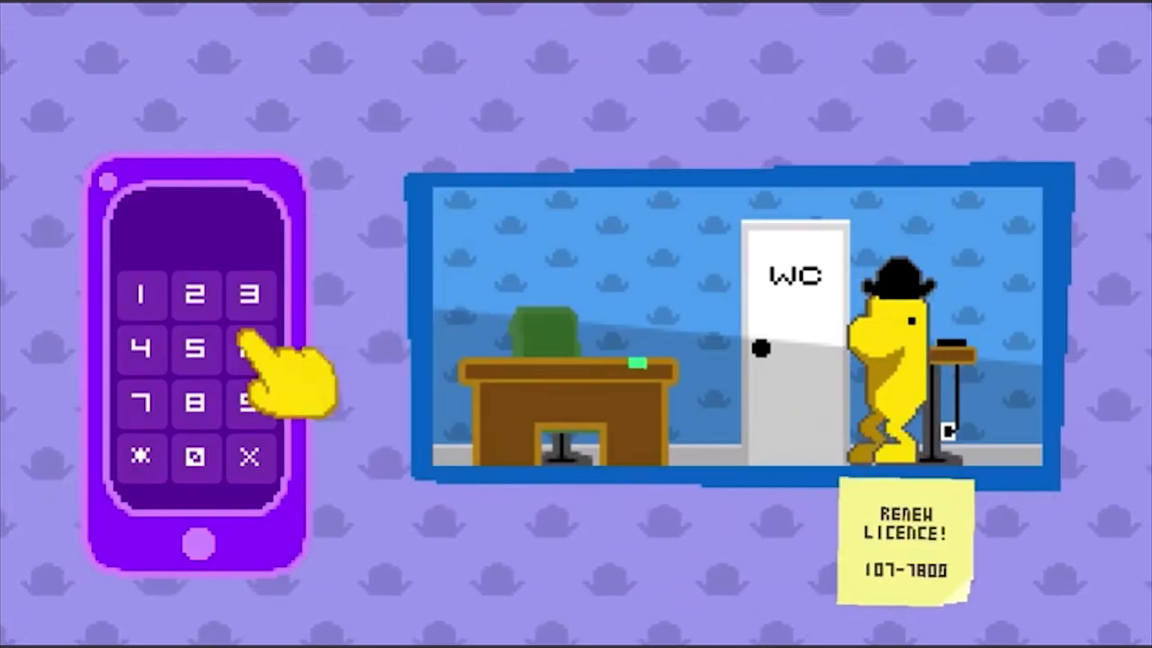
{"action": "left_click", "coordinate": [141, 403]}
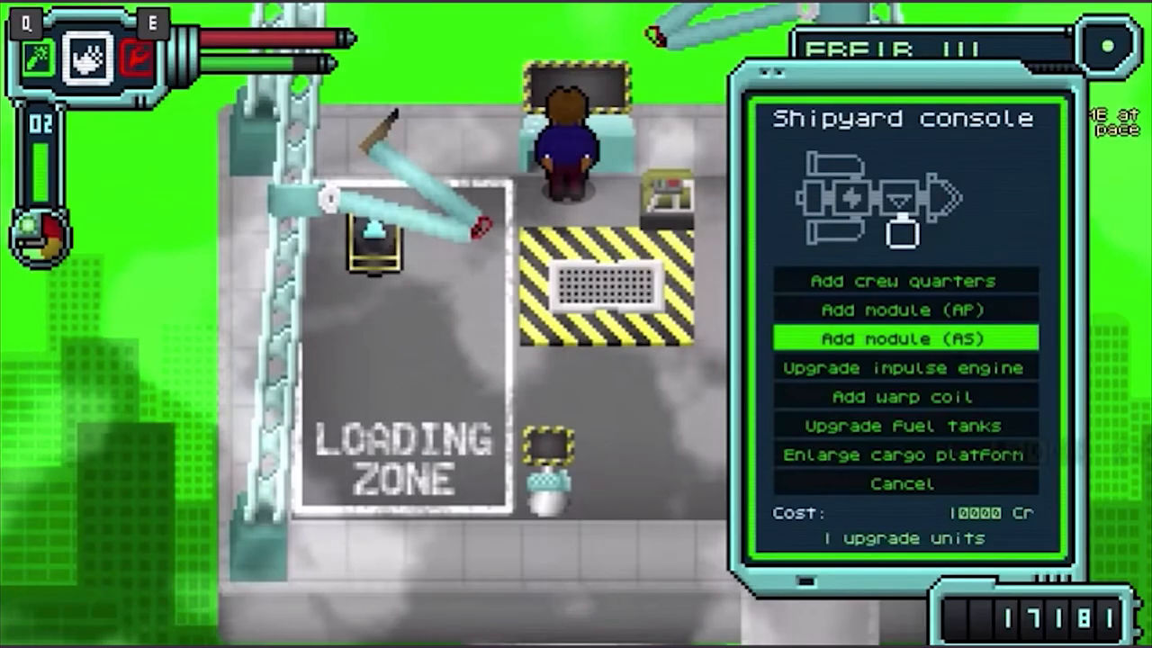
{"action": "left_click", "coordinate": [904, 339]}
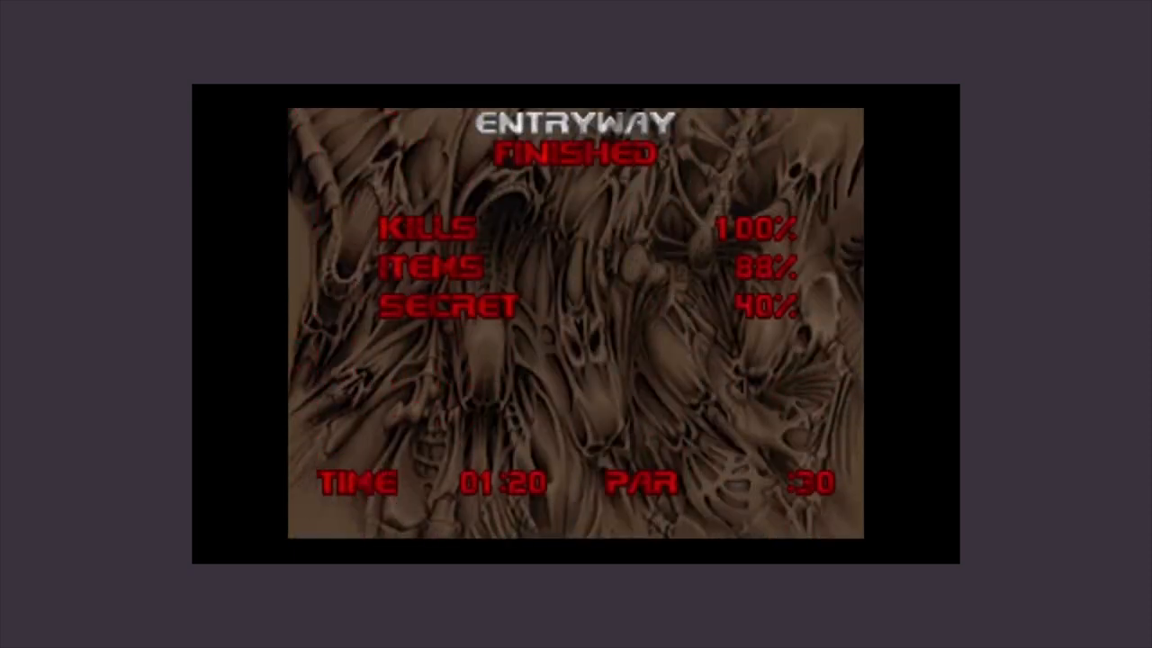
{"action": "key", "text": "enter"}
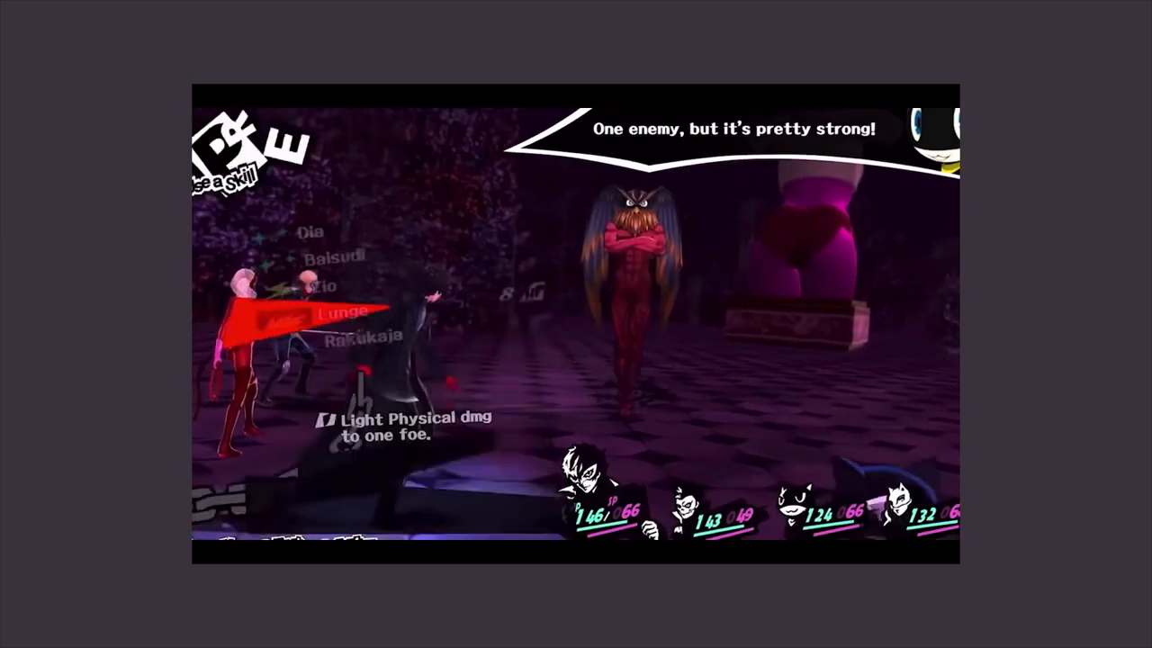
{"action": "left_click", "coordinate": [358, 313]}
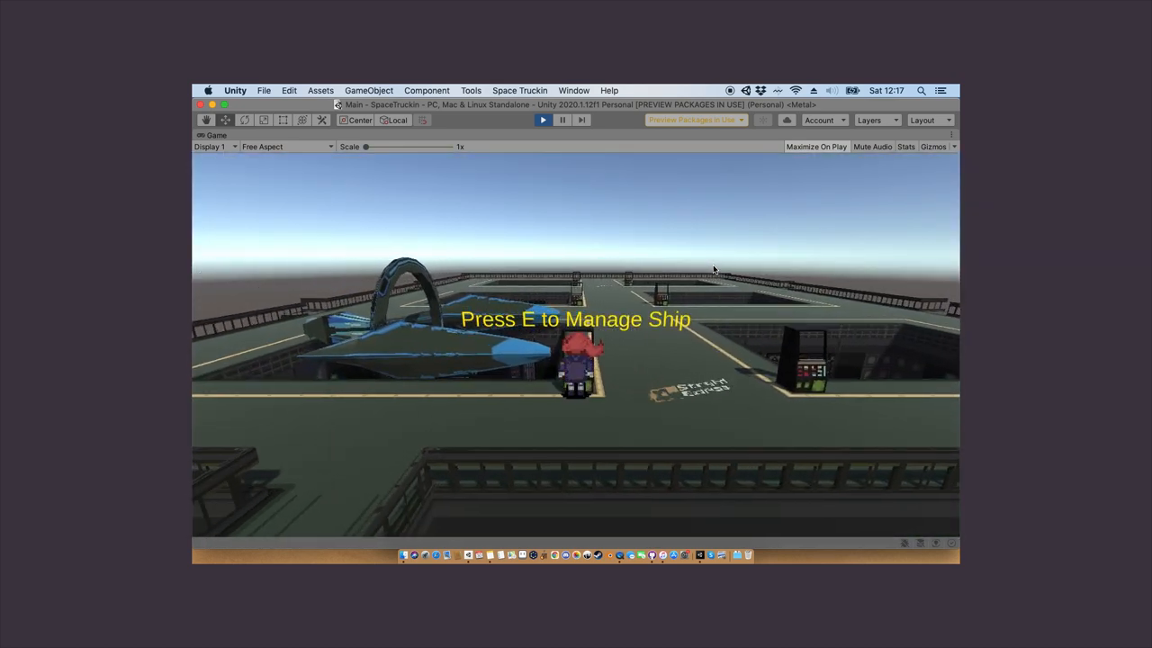
Put the 'snail things' ship in Hangar Node 1 and assign it the 'Prepare for battle' mission
{"action": "key", "text": "e"}
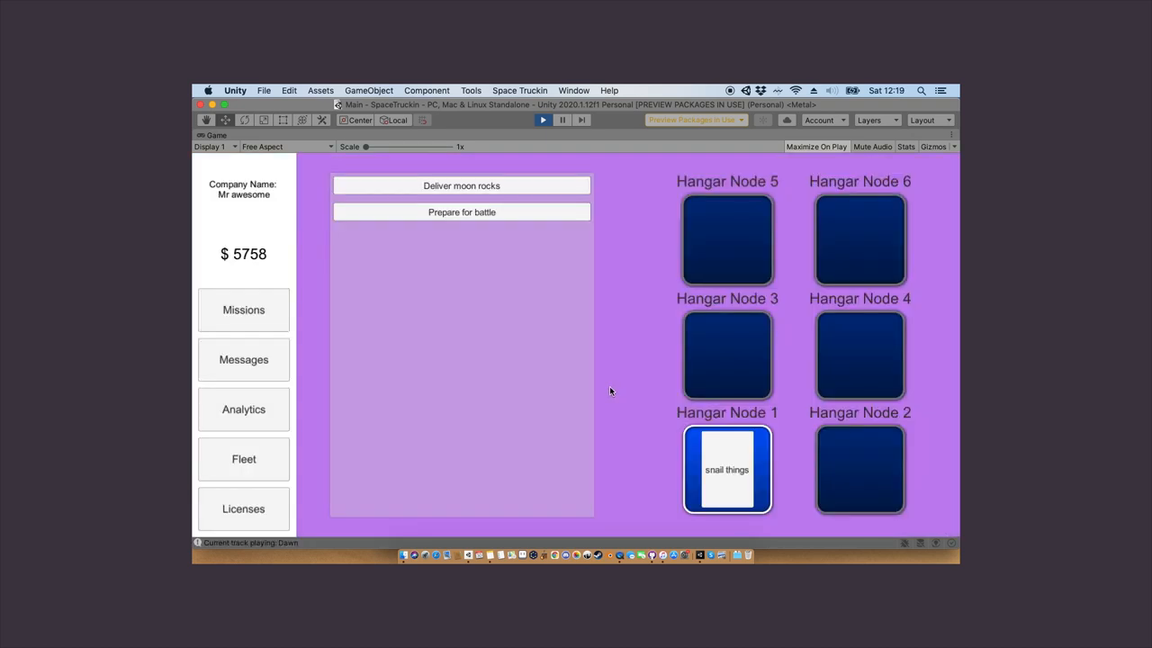
{"action": "left_click", "coordinate": [727, 467]}
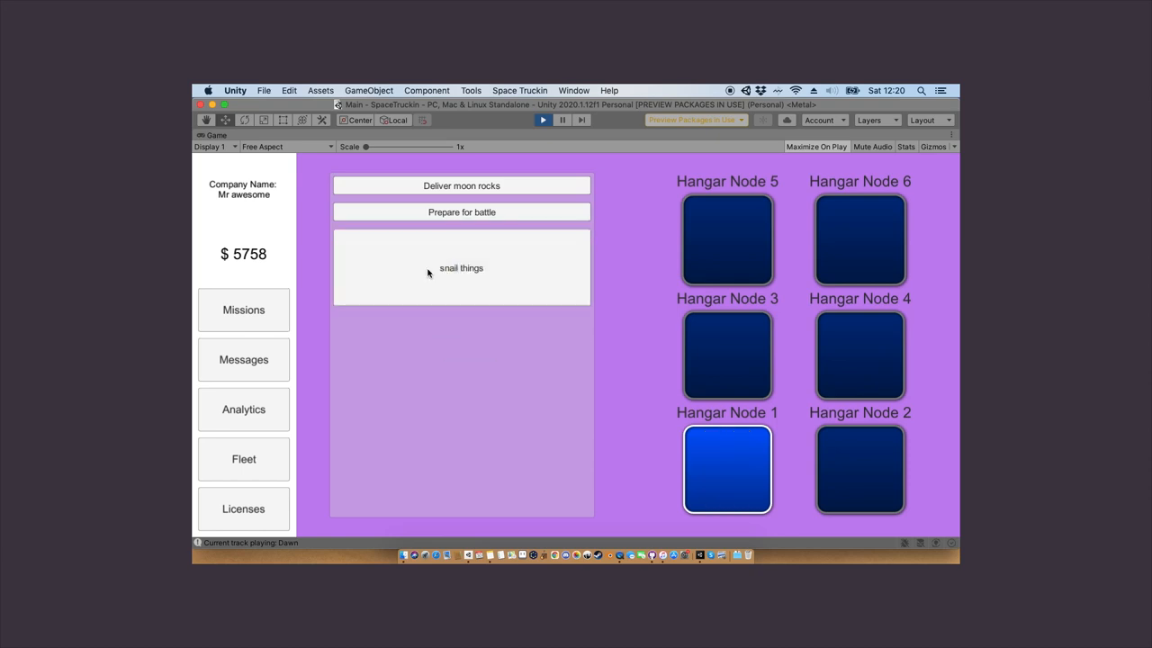
{"action": "mouse_move", "coordinate": [419, 212]}
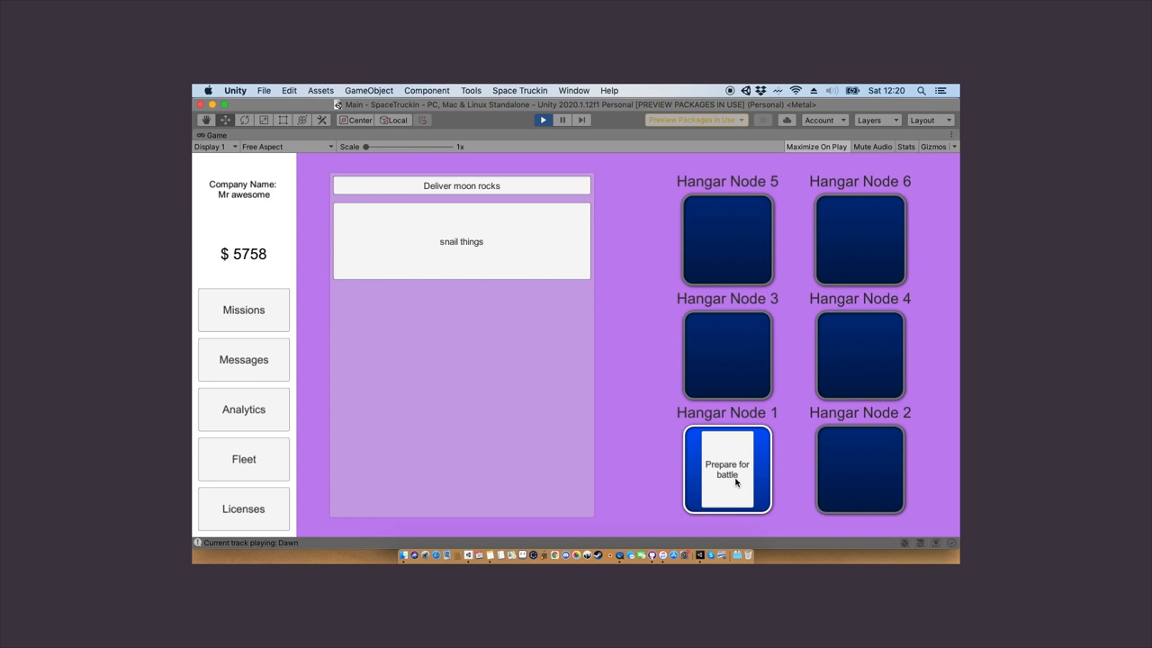
{"action": "left_click", "coordinate": [727, 468]}
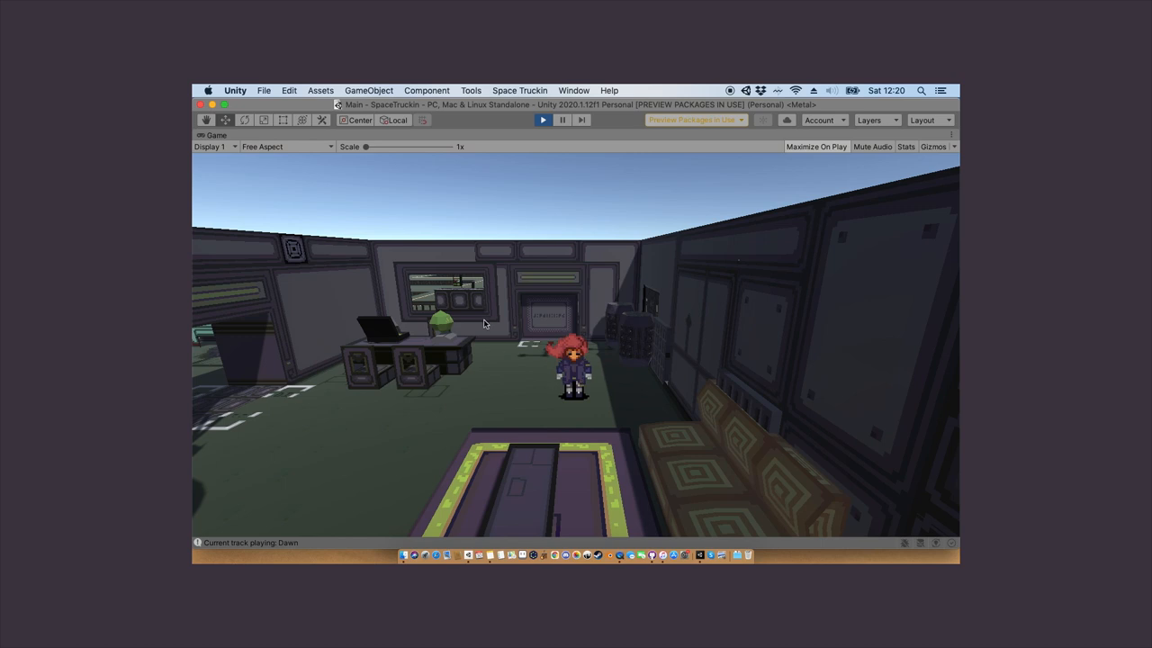
{"action": "left_click", "coordinate": [544, 119]}
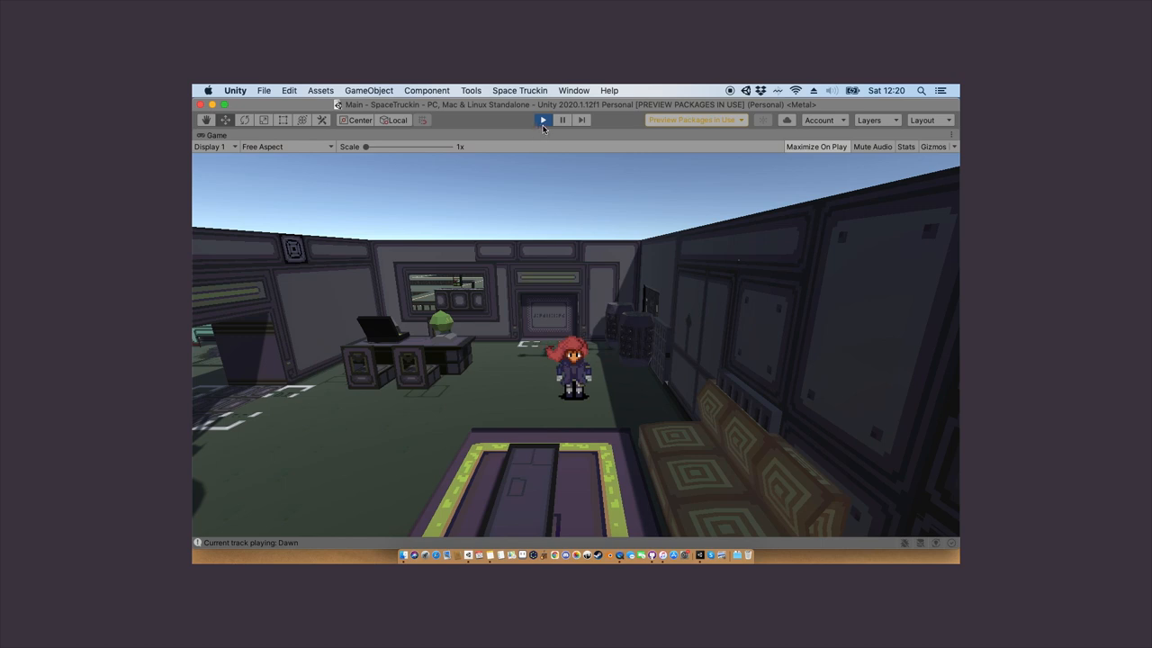
{"action": "left_click", "coordinate": [543, 119]}
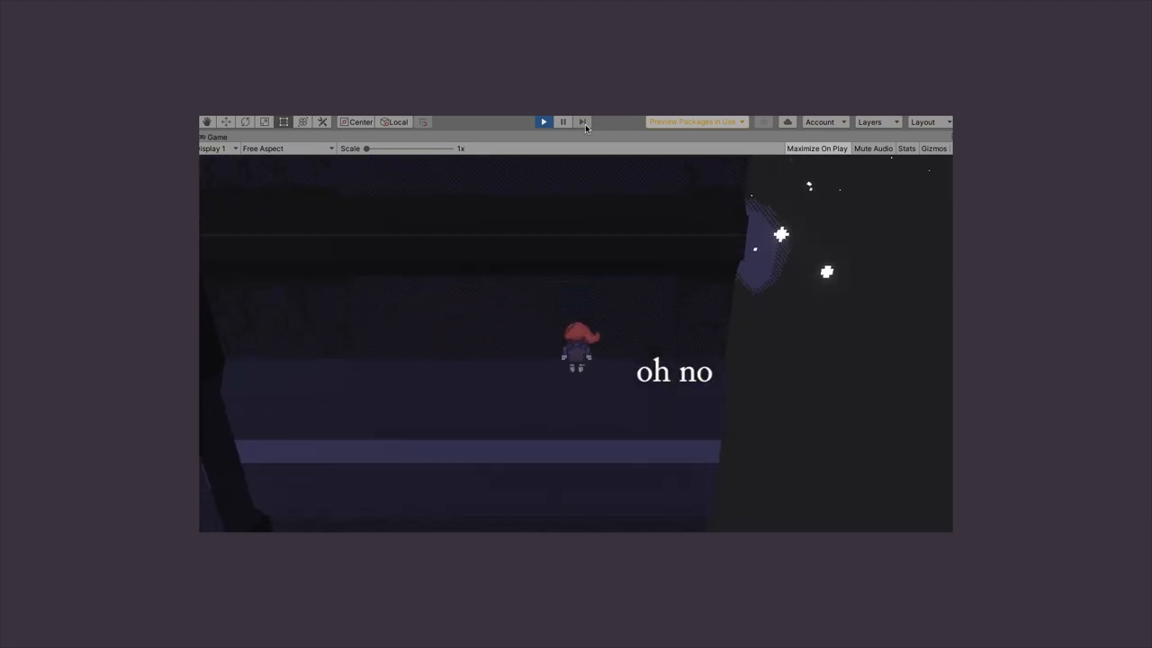
{"action": "left_click", "coordinate": [543, 123]}
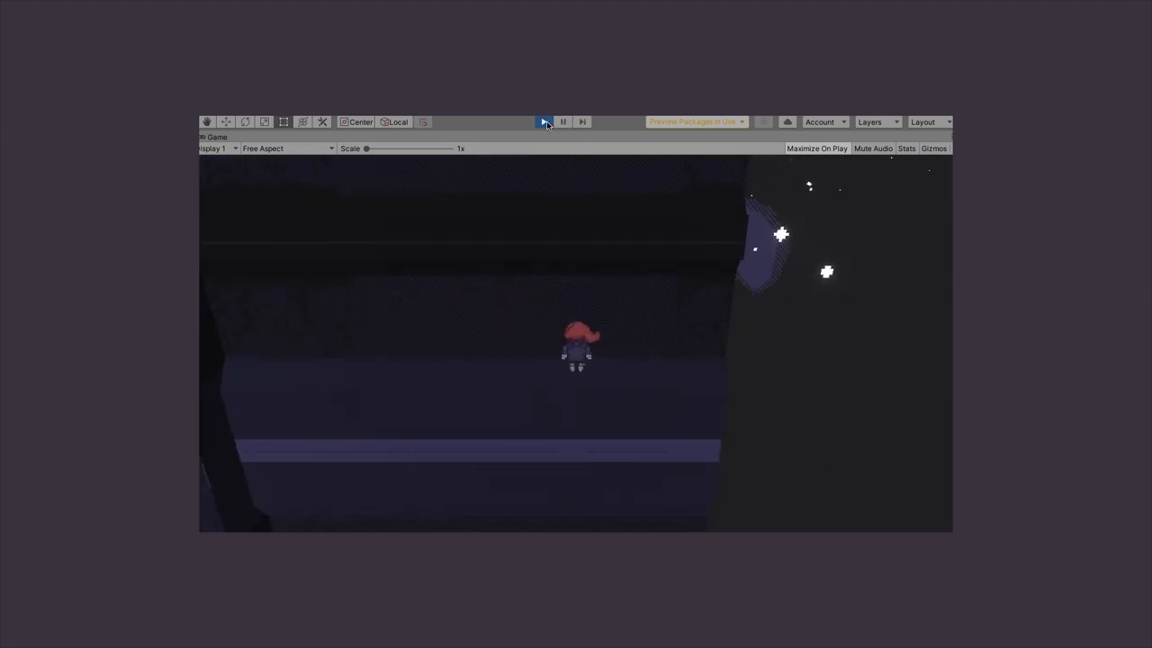
{"action": "left_click", "coordinate": [544, 123]}
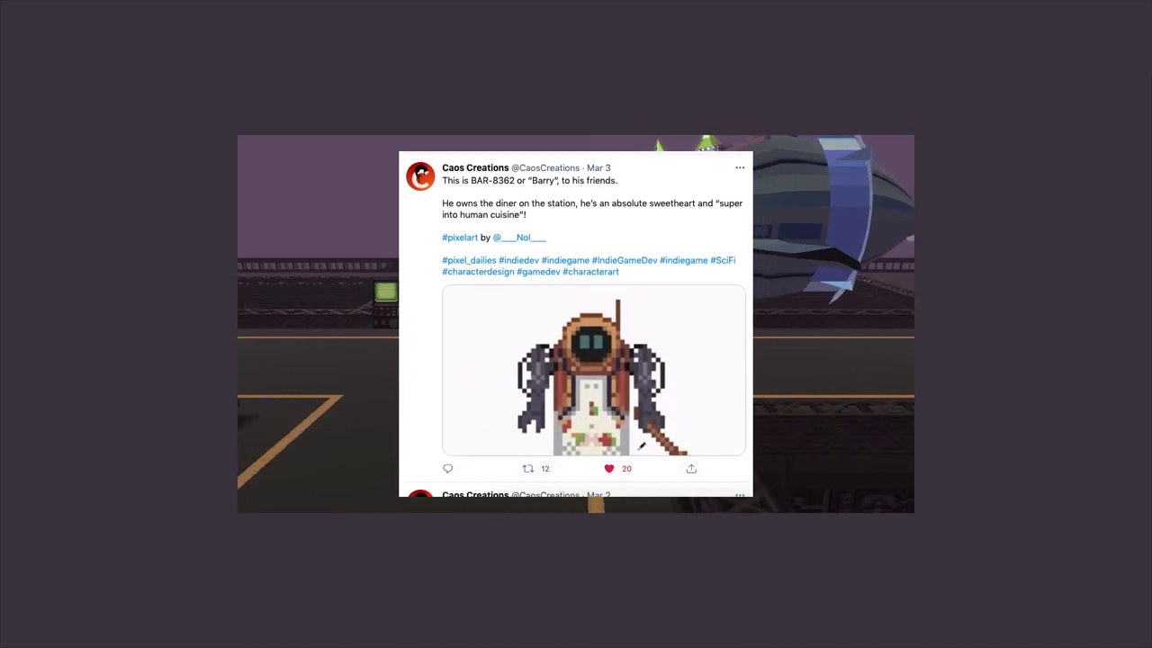
Scroll the Caos Creations feed down to the Jumping Jax Steam announcement tweet
{"action": "scroll", "scroll_direction": "down", "scroll_amount": 3}
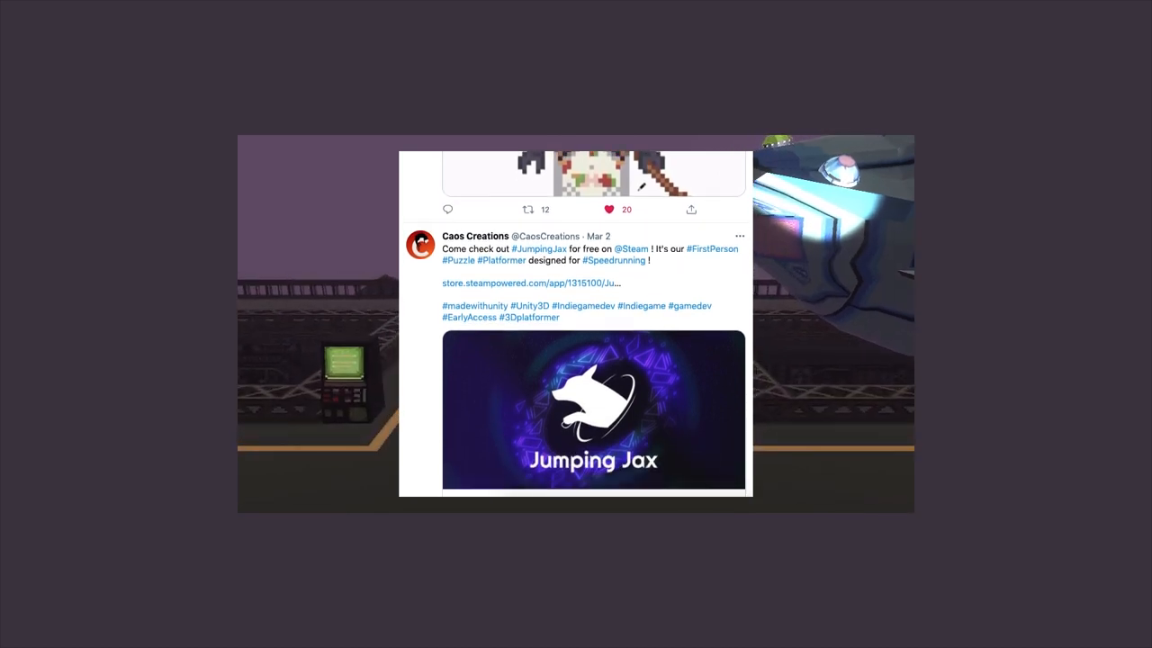